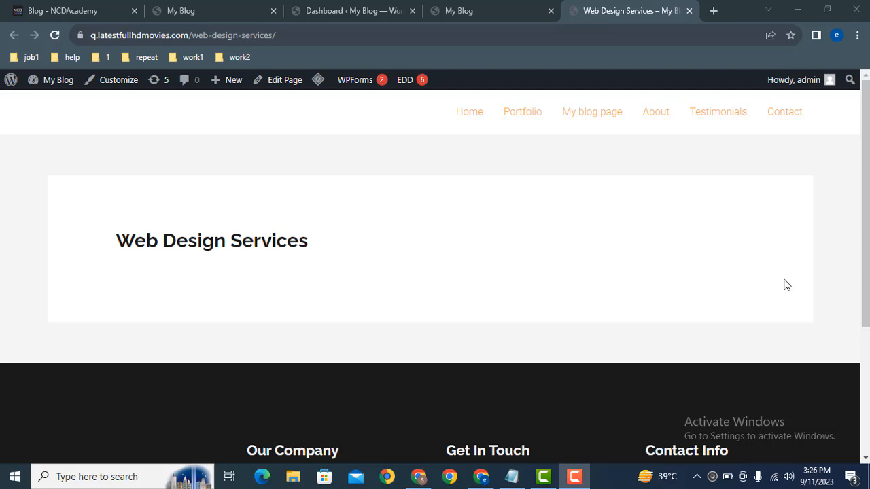
mouse_move(606, 241)
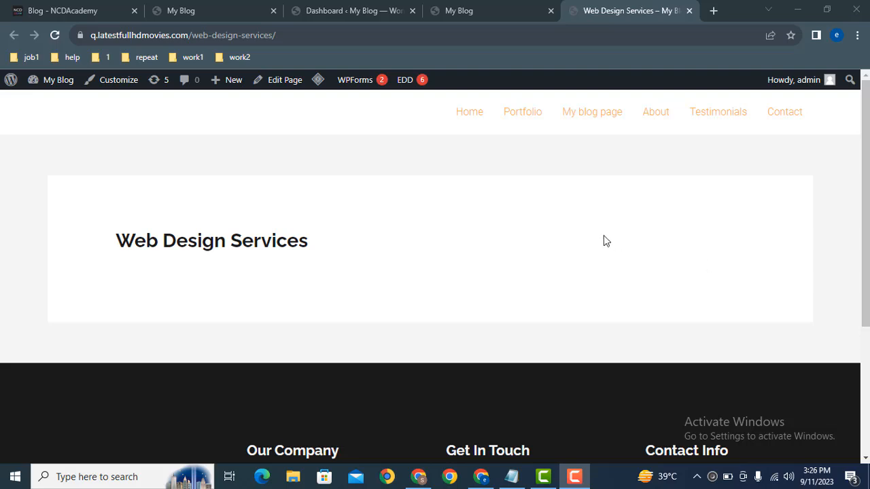
mouse_move(415, 215)
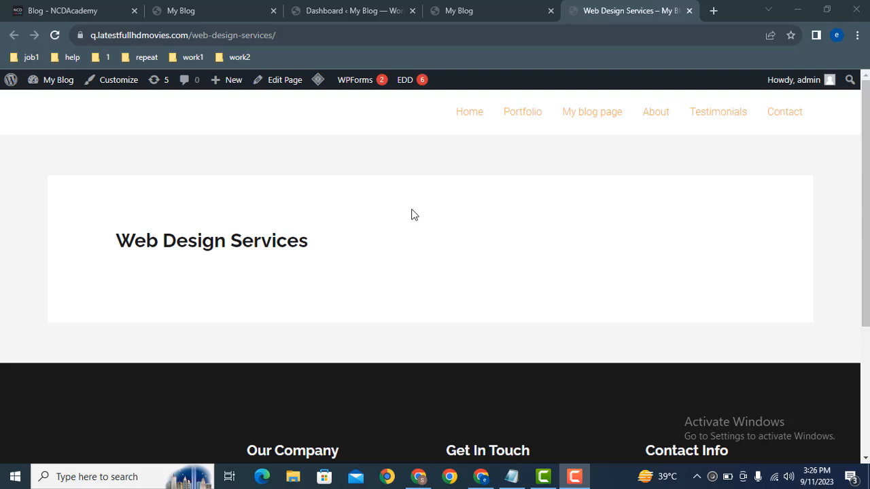
mouse_move(92, 256)
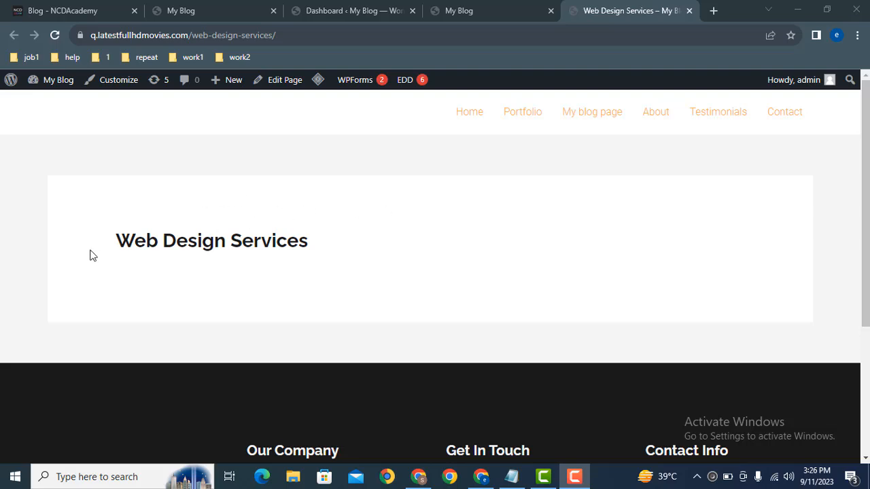
Open the Web Design Services page in the WordPress editor
double_click(192, 240)
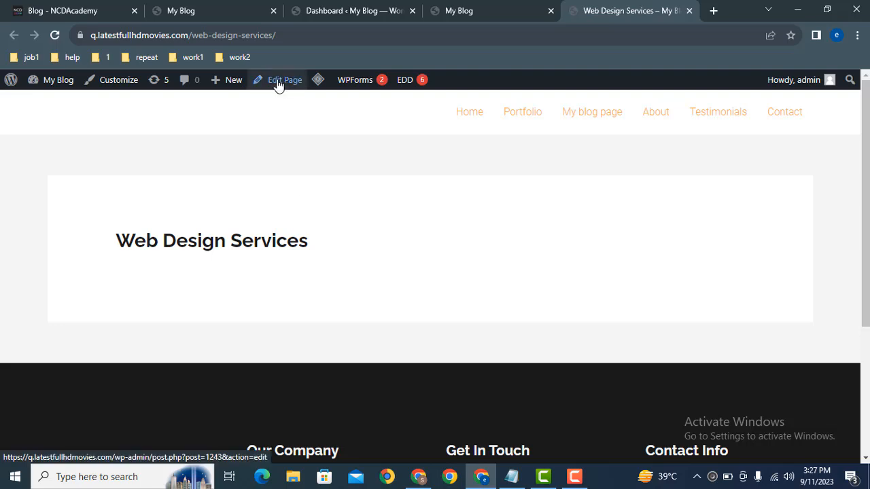
click(277, 78)
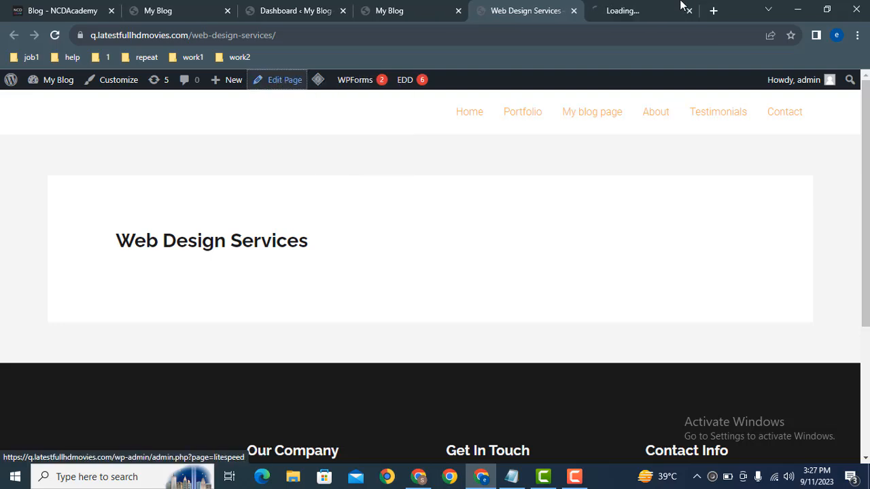
click(285, 79)
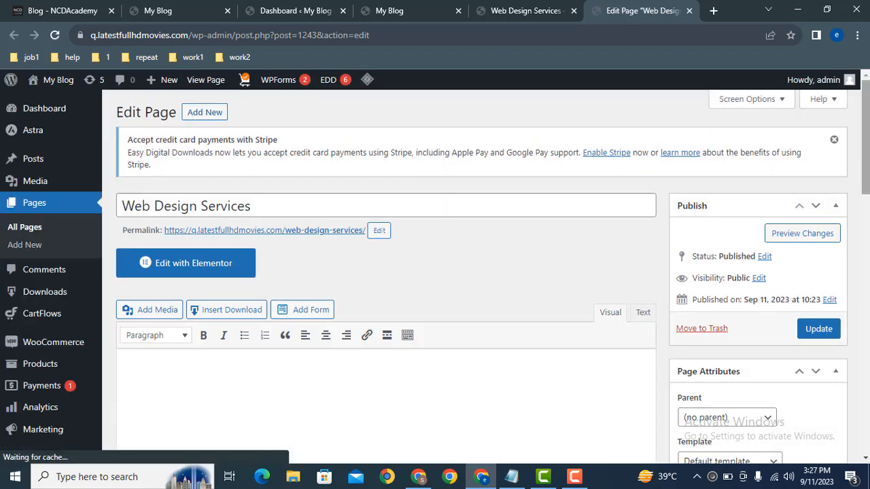
Tick Disable Title under Astra Settings' Disable Sections to hide the page title
scroll(down, 3)
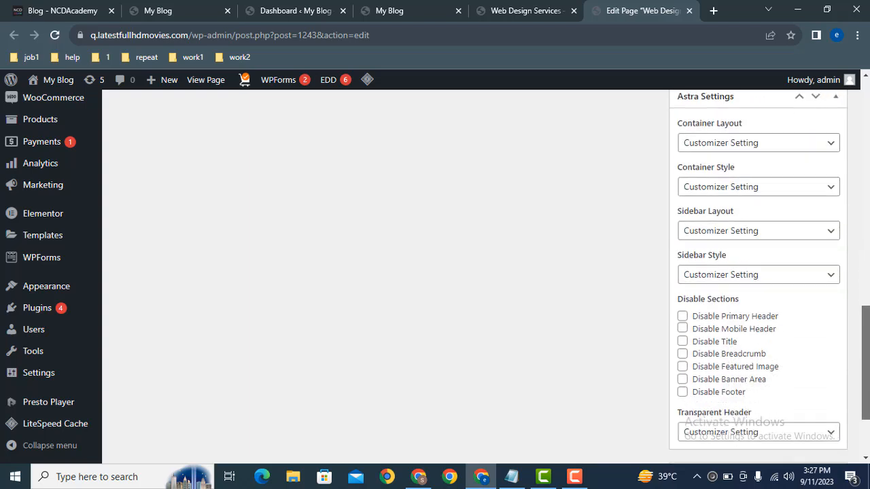
scroll(down, 3)
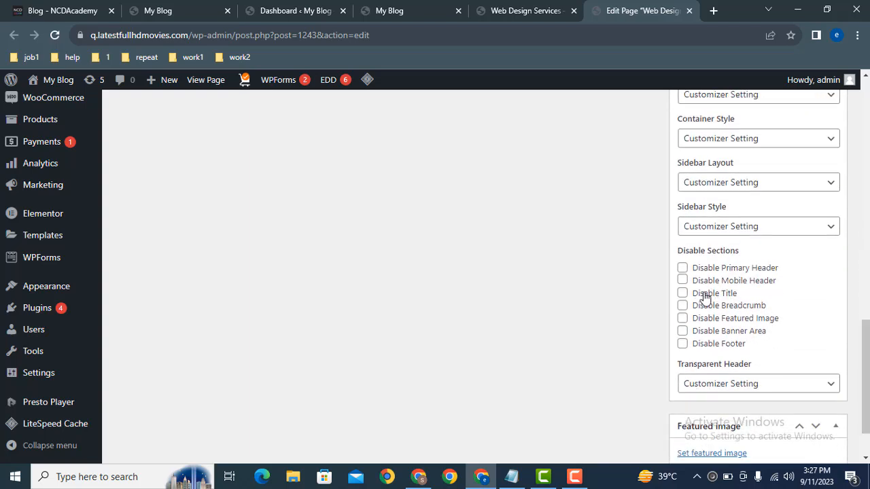
click(682, 293)
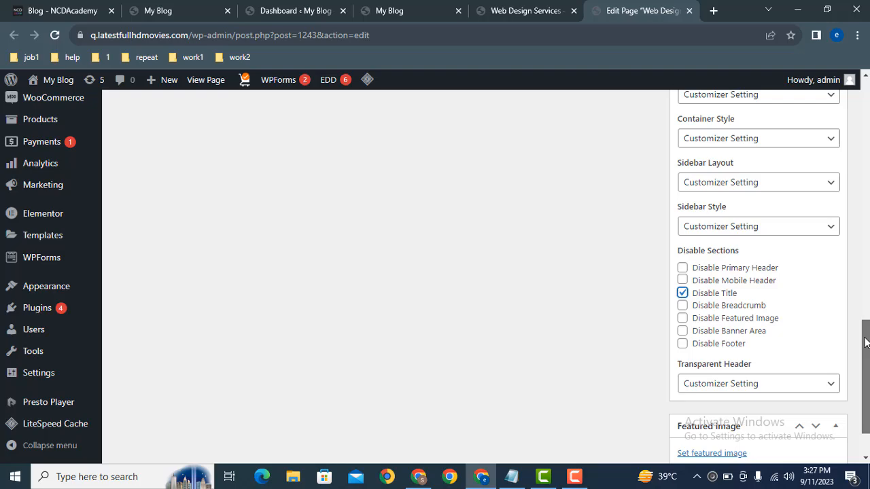
scroll(up, 3)
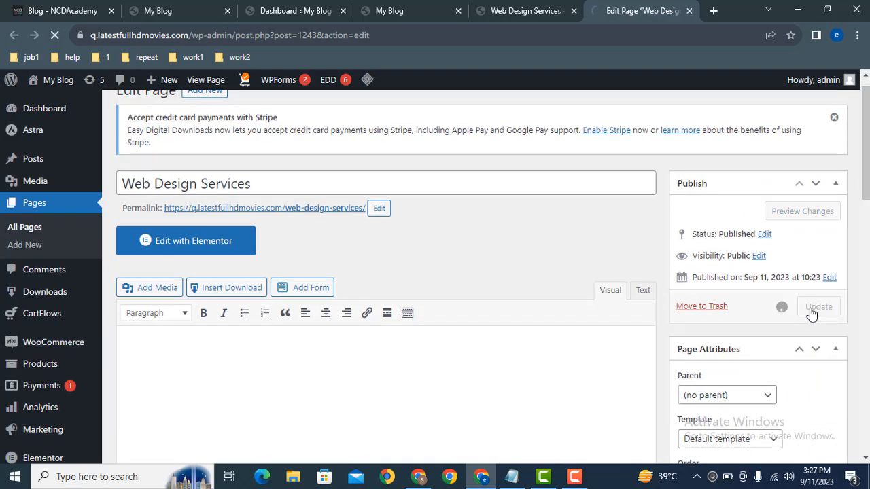
Update the page, then go to Appearance > Themes where Astra is active
click(818, 307)
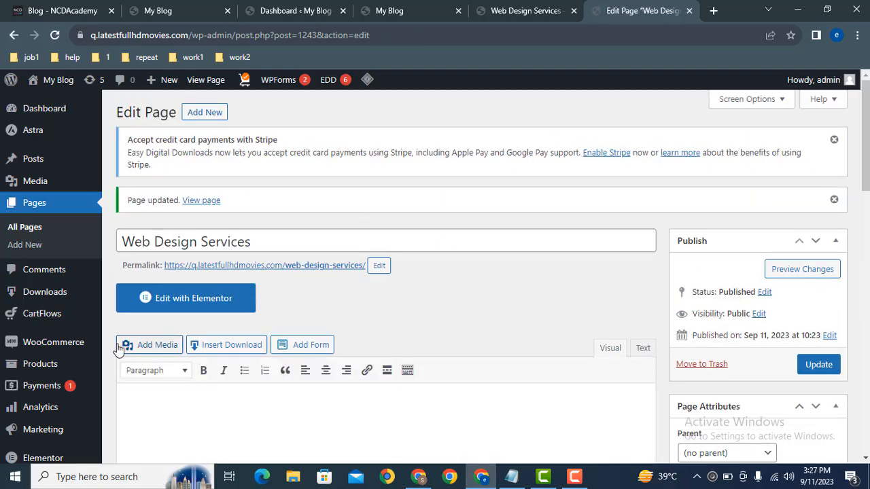
scroll(down, 3)
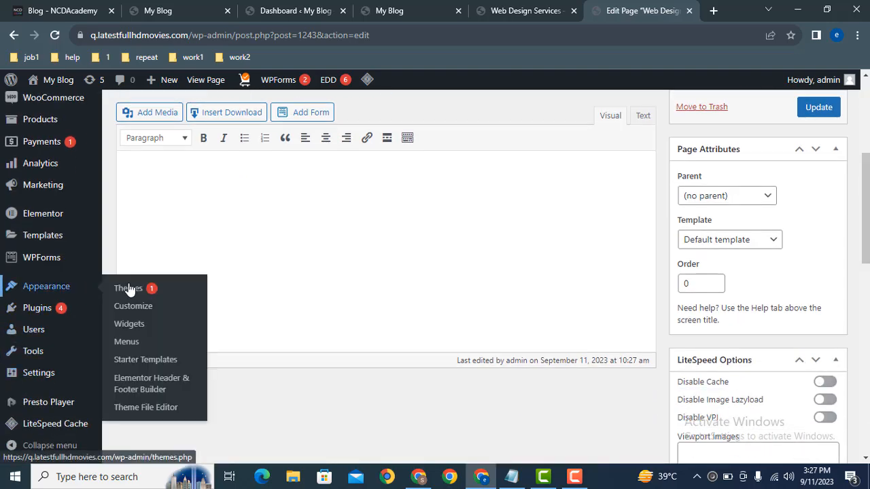
click(128, 288)
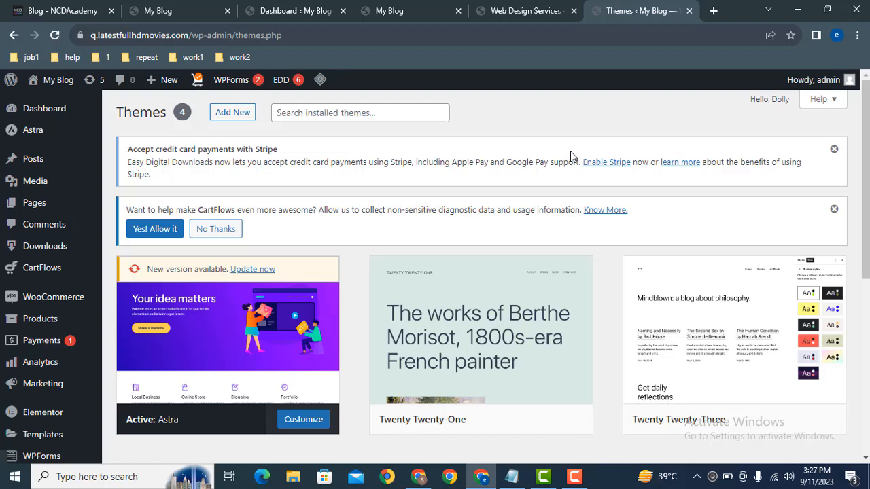
Reload the live Web Design Services page to confirm it displays without its title
click(523, 11)
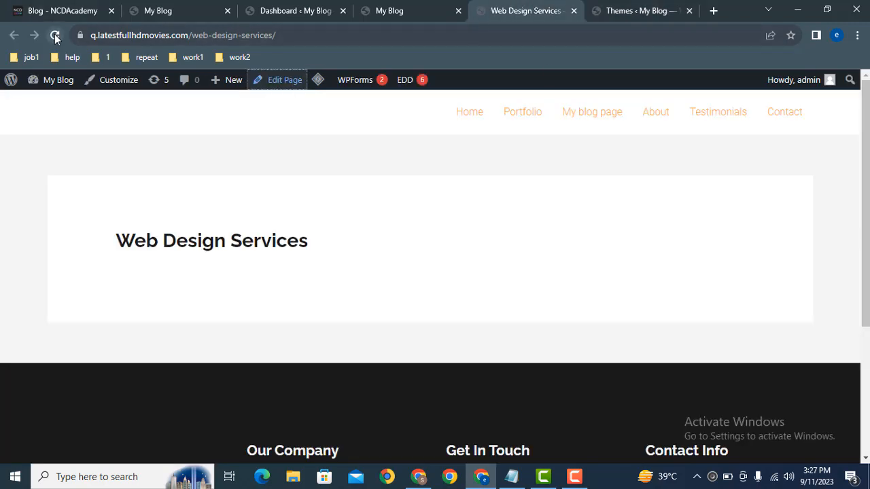
click(54, 35)
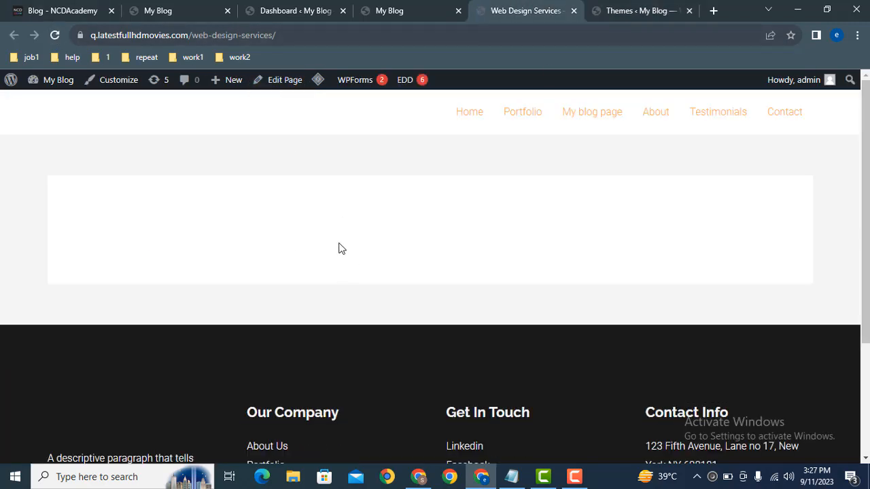
mouse_move(456, 233)
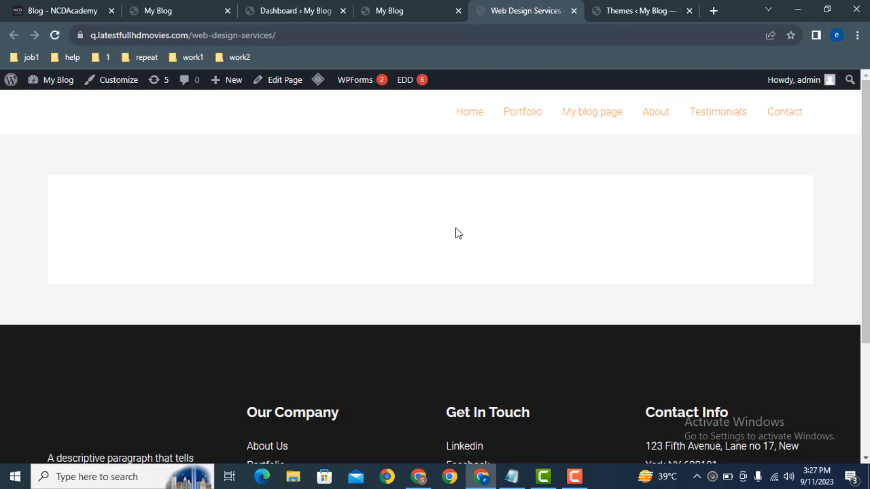
mouse_move(649, 225)
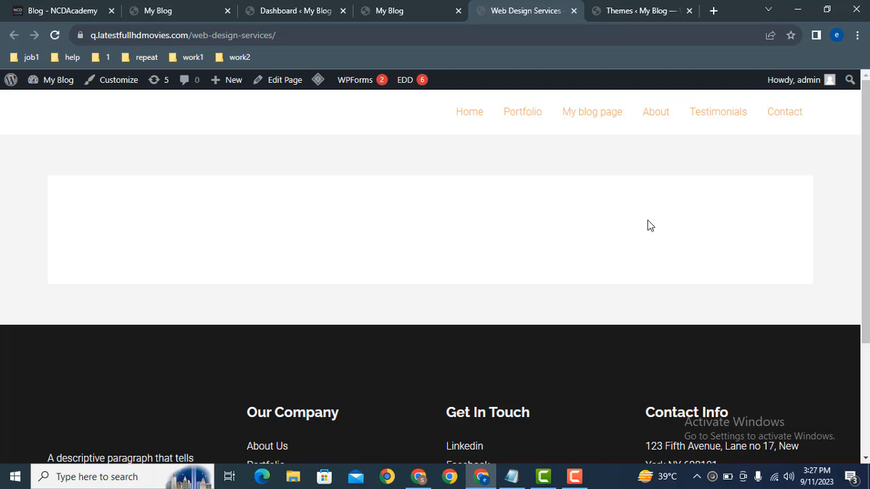